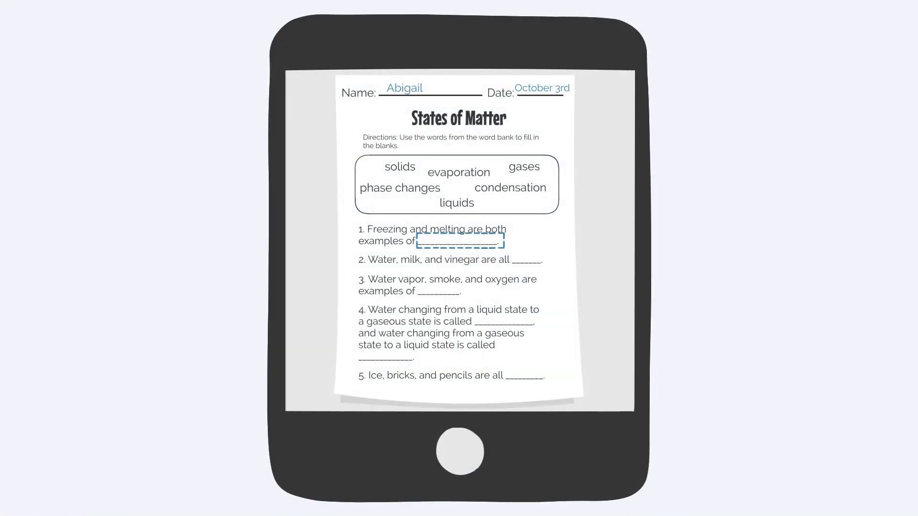
text(phase changes)
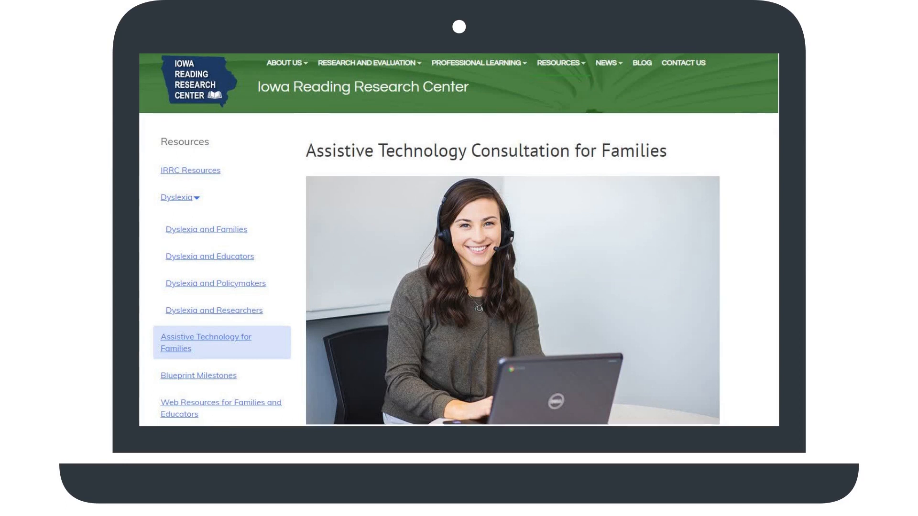
scroll(down, 3)
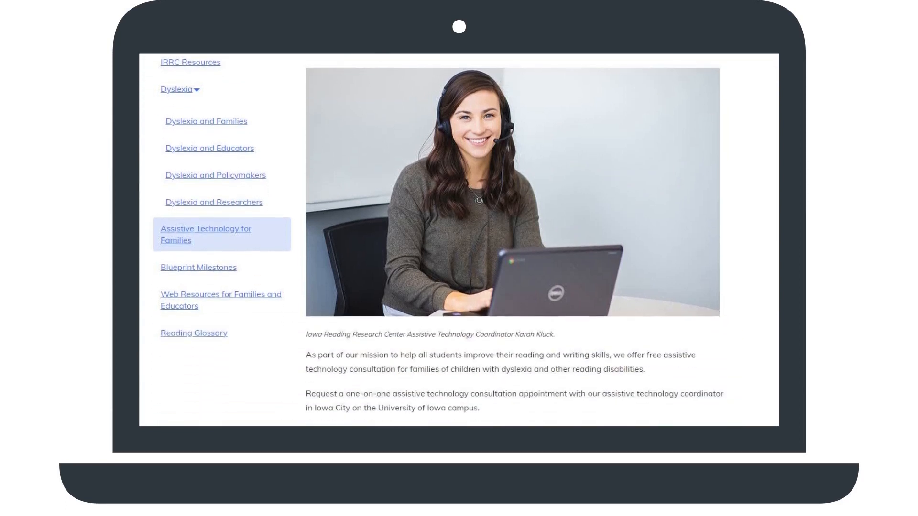
scroll(down, 3)
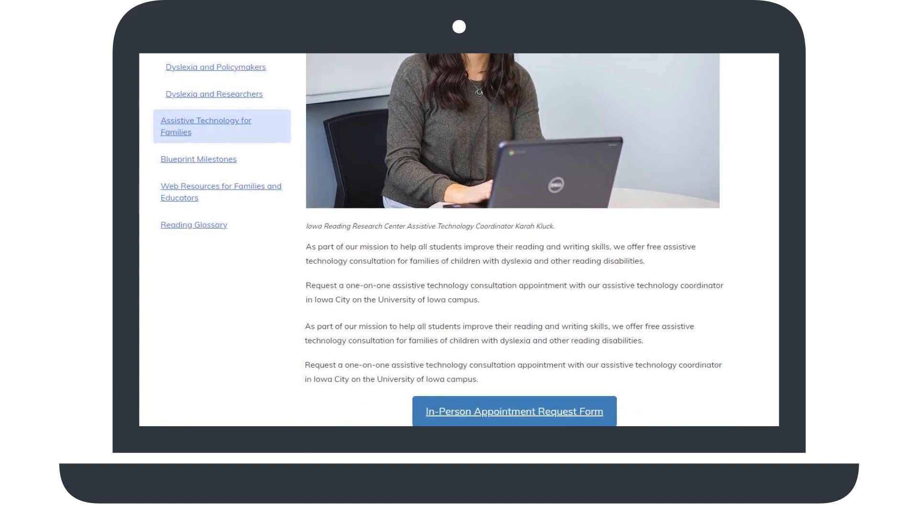
scroll(down, 3)
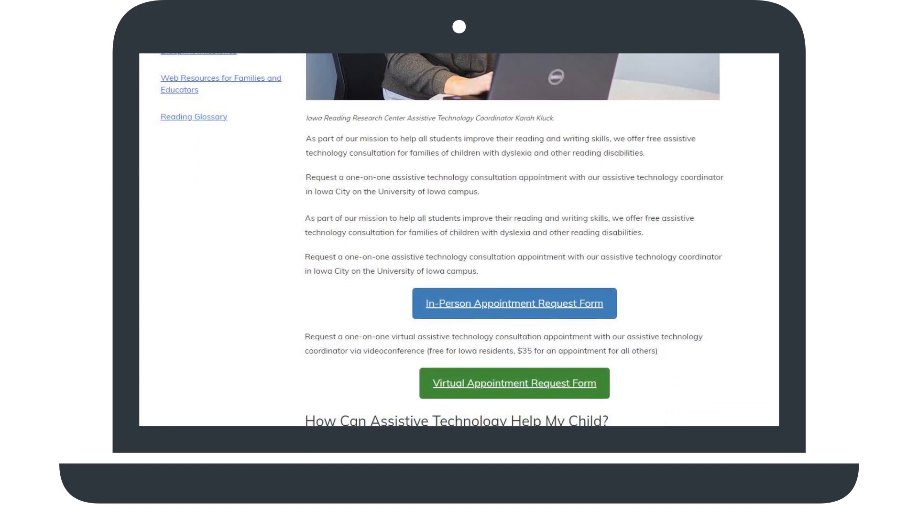
scroll(down, 3)
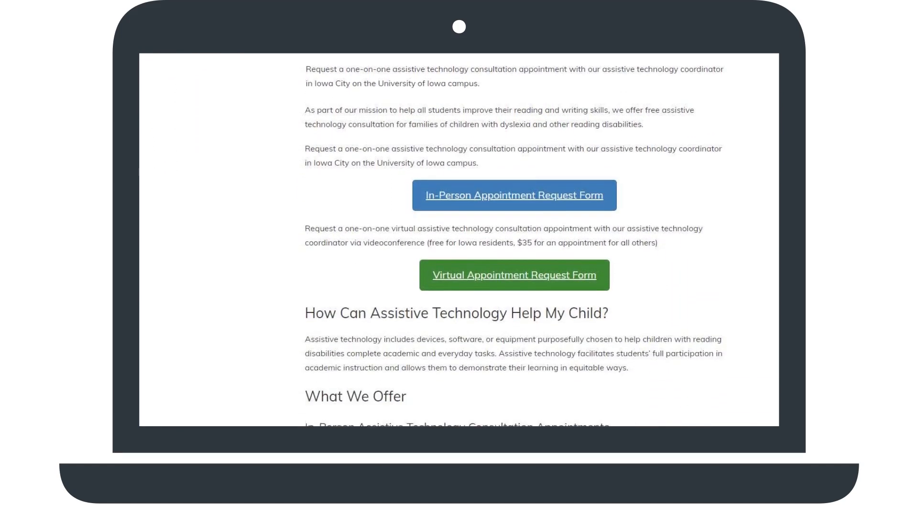
scroll(down, 3)
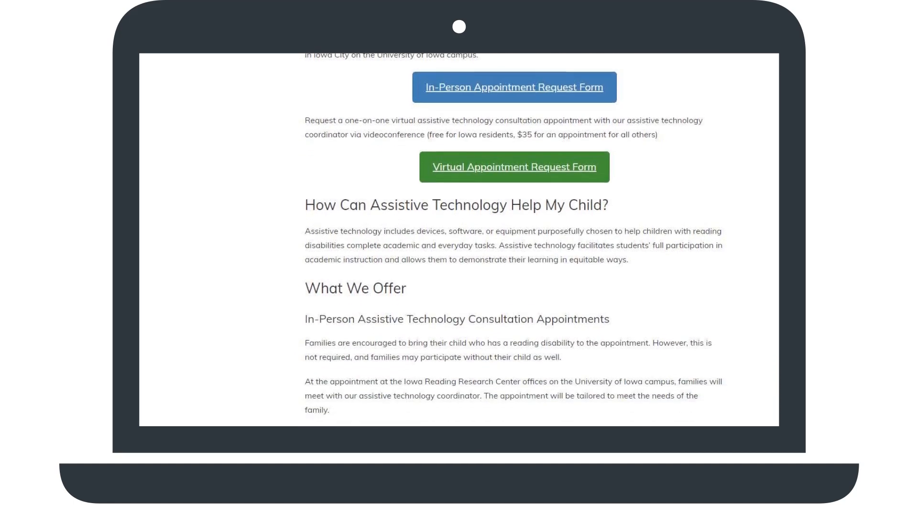
scroll(down, 3)
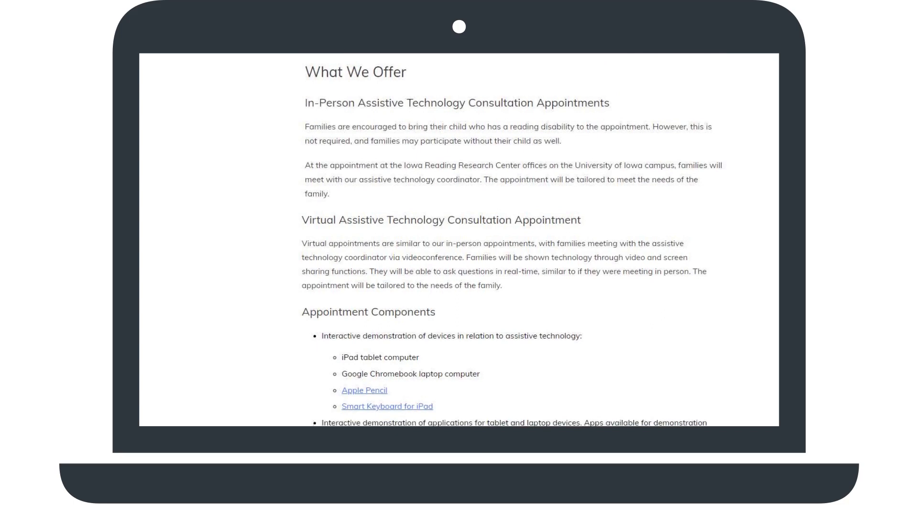
scroll(down, 3)
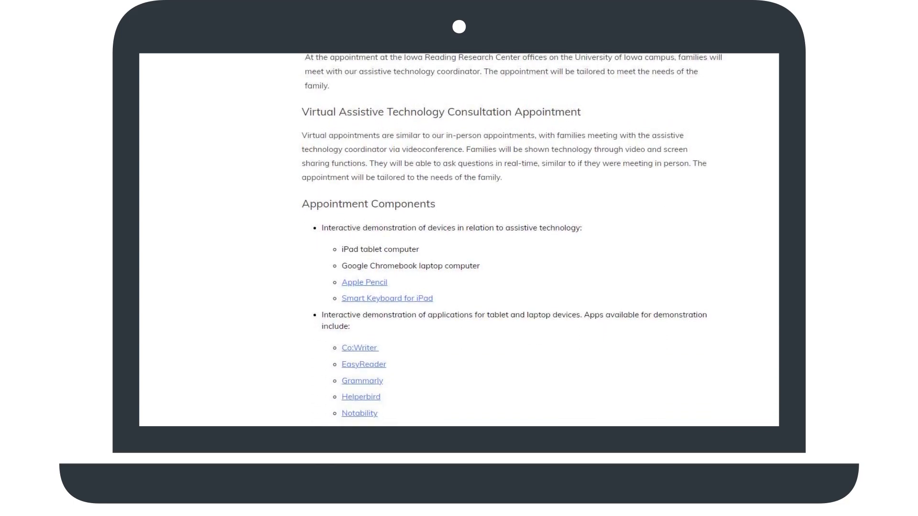
scroll(down, 3)
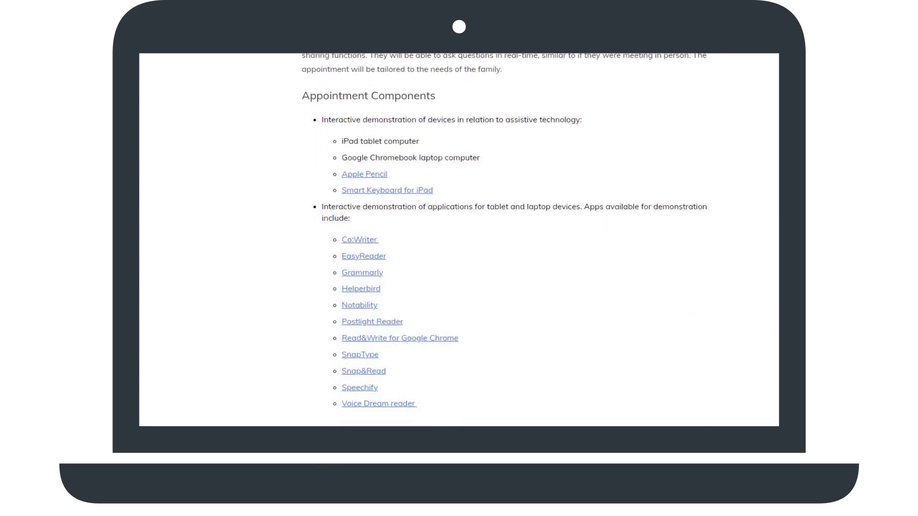
scroll(down, 3)
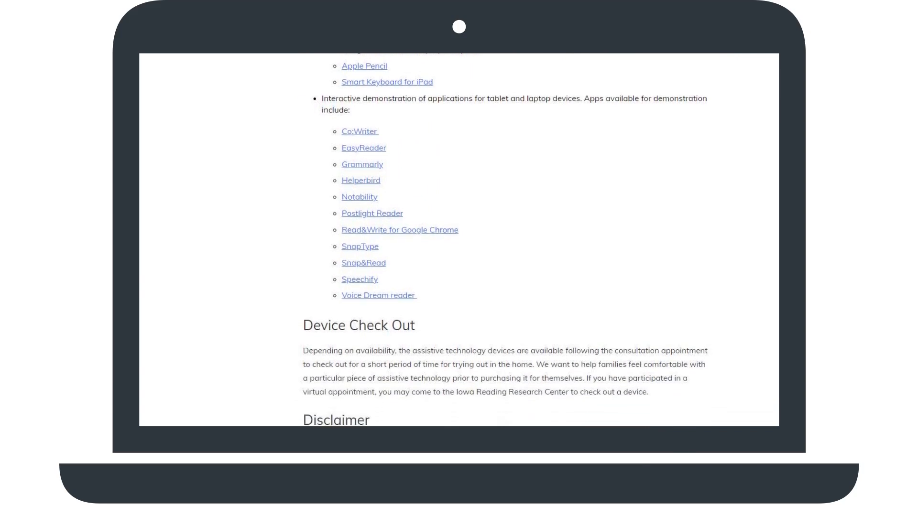